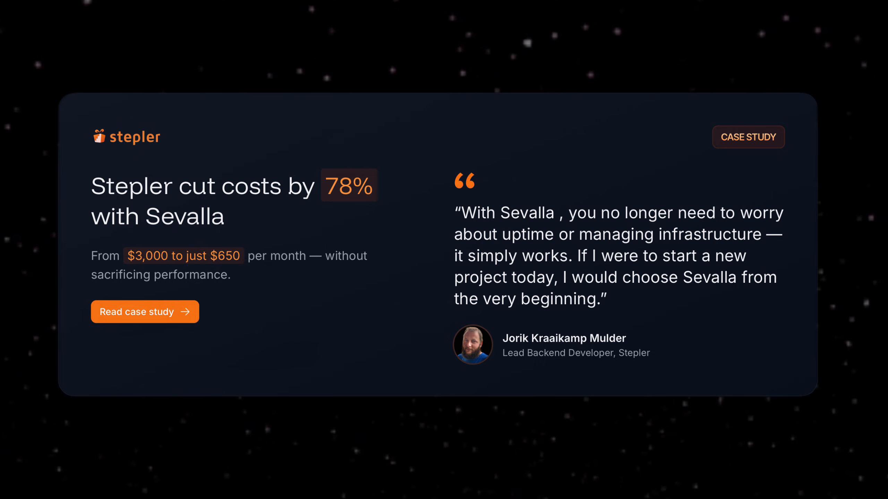
# Leave the Stepler case study card for Sevalla's sign-up page offering $50 free credits
pyautogui.click(144, 312)
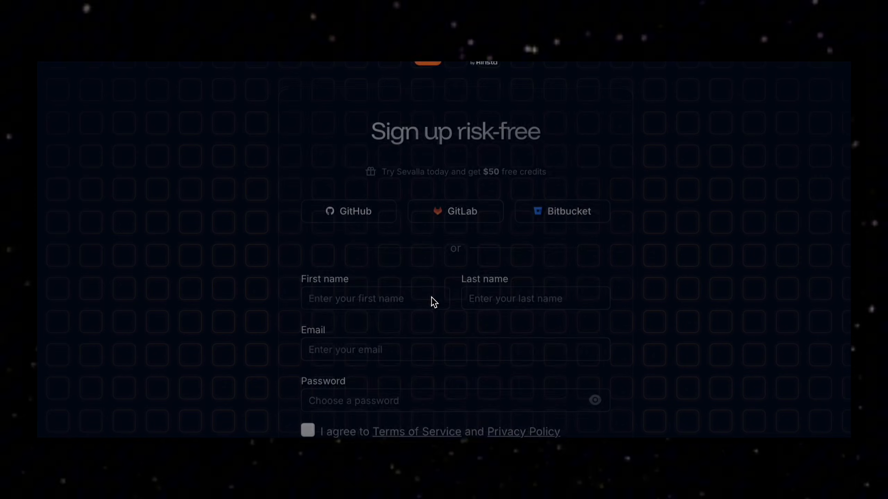